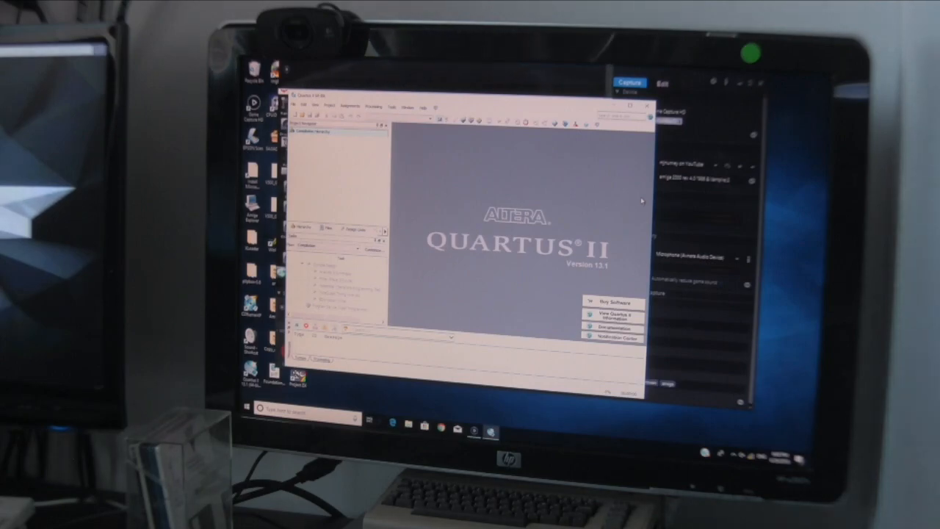
Open the Quartus II Programmer from the Tools menu, then switch to the Edge browser.
{"action": "left_click", "coordinate": [433, 106]}
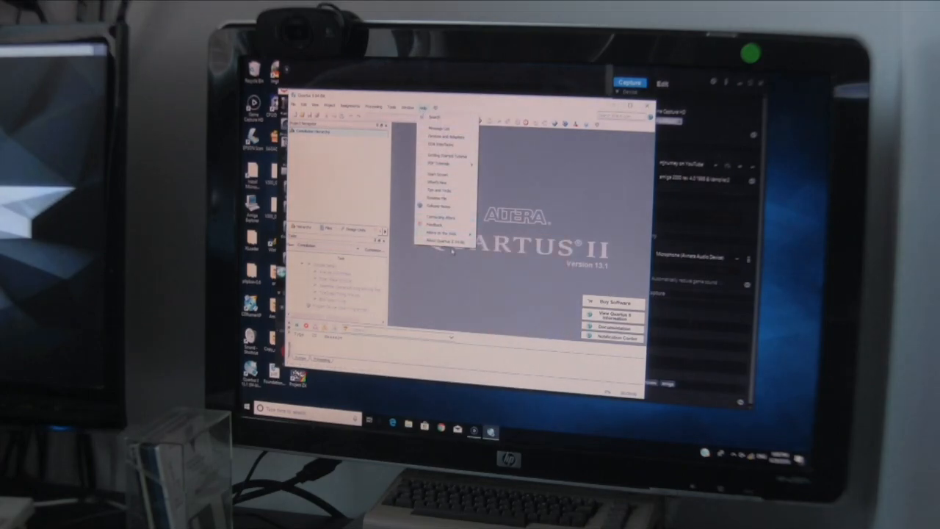
{"action": "left_click", "coordinate": [445, 241]}
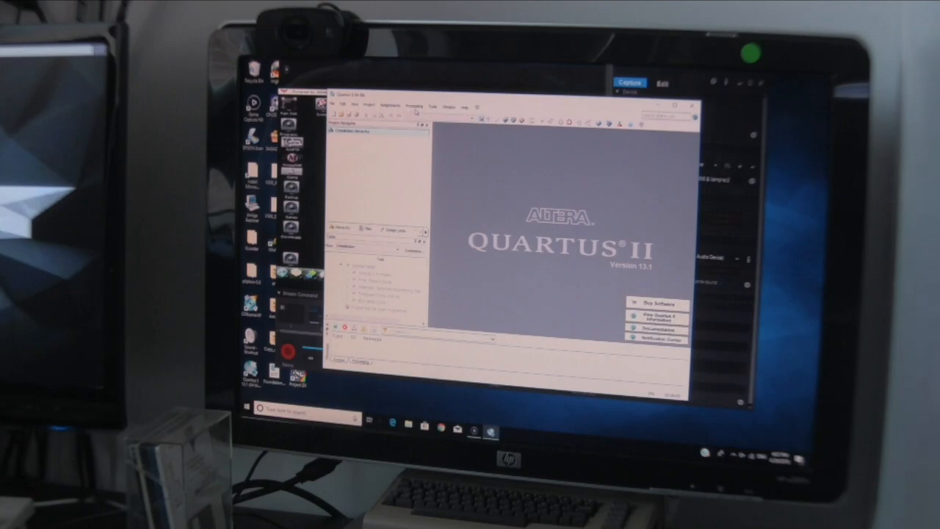
{"action": "left_click", "coordinate": [433, 106]}
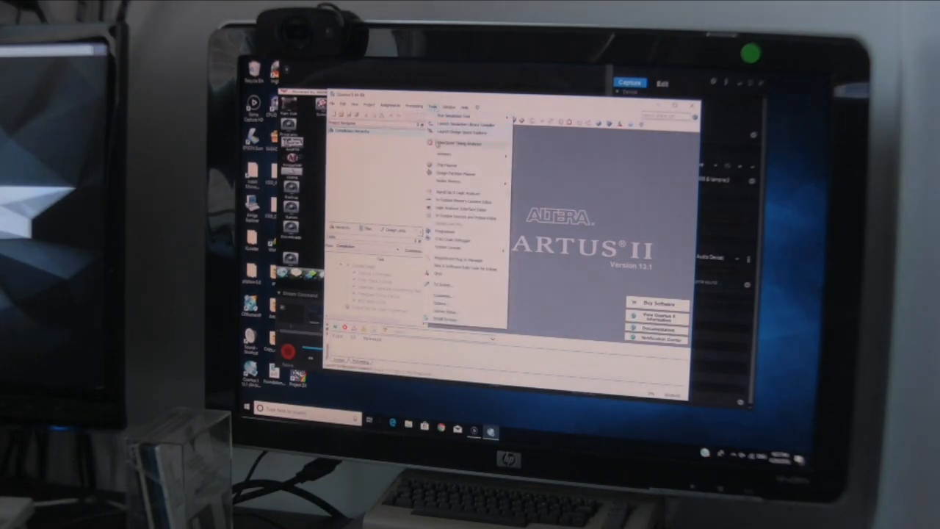
{"action": "mouse_move", "coordinate": [456, 242]}
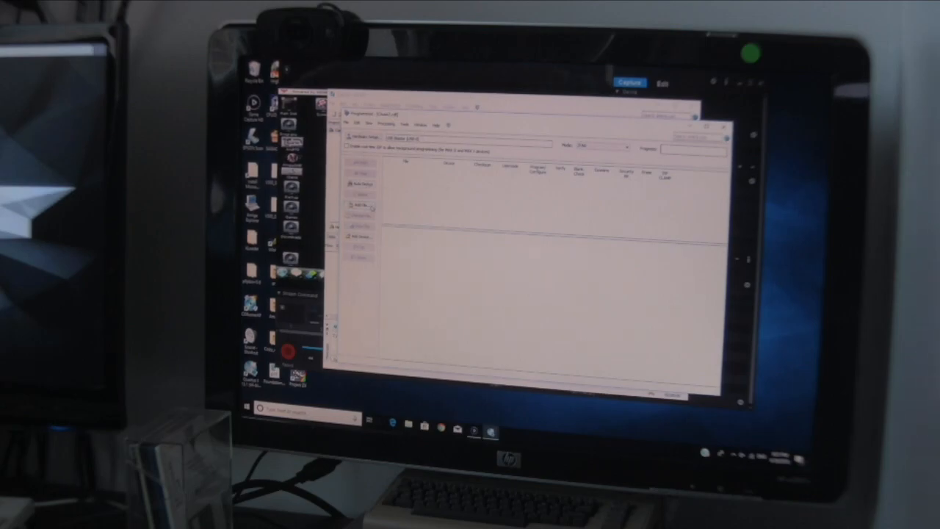
{"action": "left_click", "coordinate": [359, 205]}
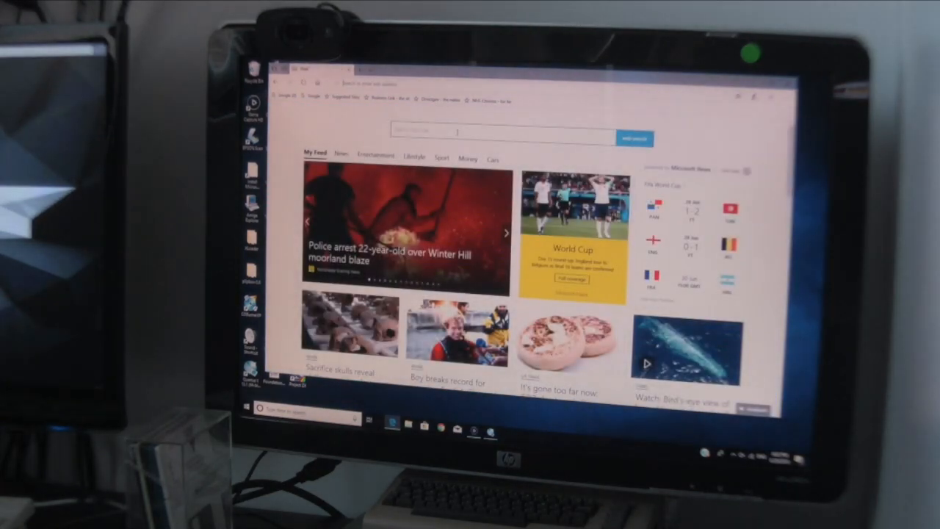
Search 'apollo' in Edge and open the Apollo Accelerators site.
{"action": "type", "text": "a"}
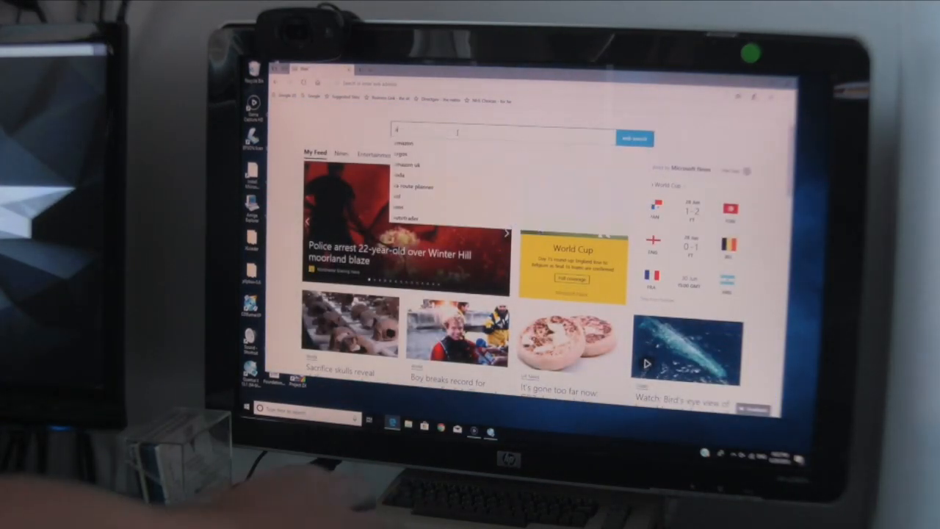
{"action": "type", "text": "apollo"}
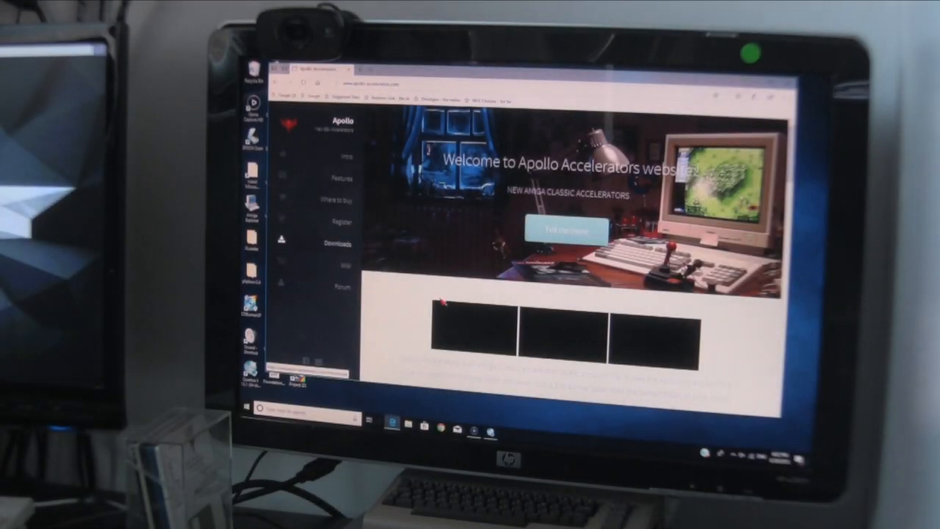
Open the Wiki from the site's left navigation sidebar.
{"action": "left_click", "coordinate": [336, 244]}
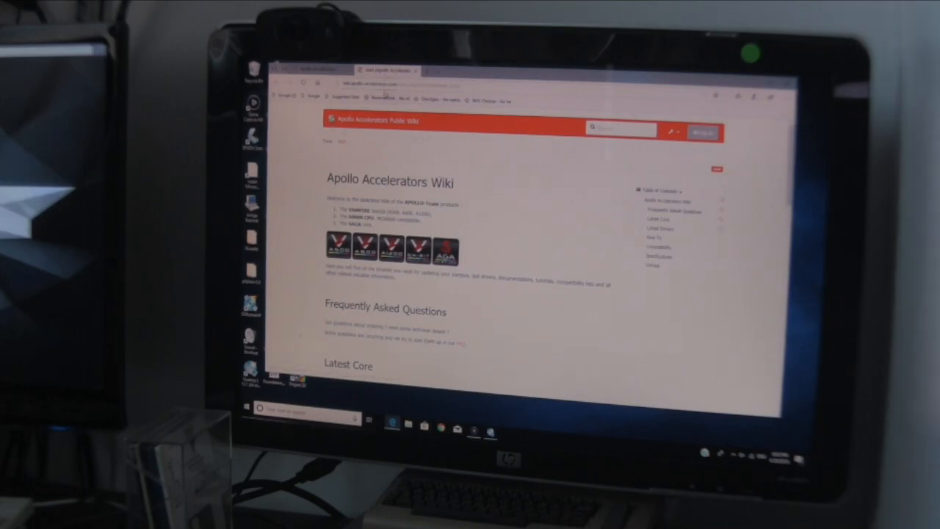
Scroll the wiki down to the Latest Core downloads table.
{"action": "scroll", "scroll_direction": "down", "scroll_amount": 3}
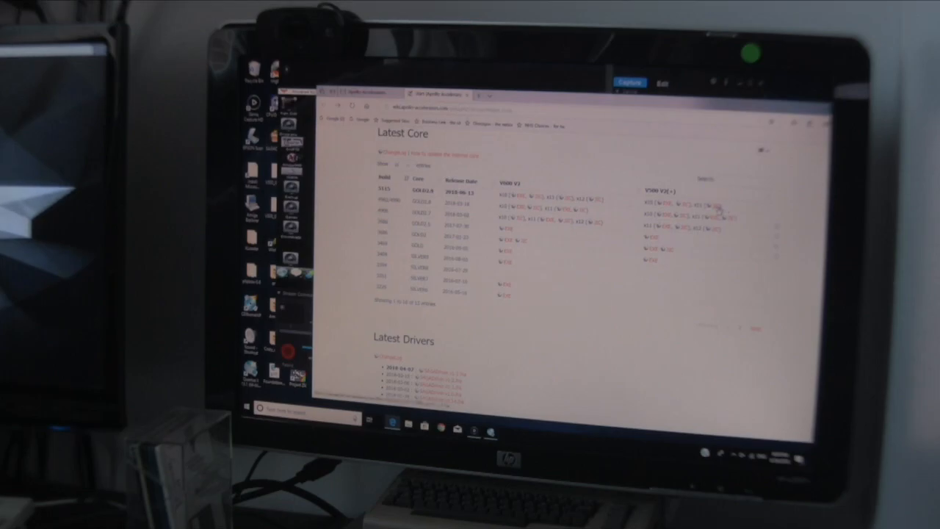
Save the V500 V2 core link to the desktop and pick it in the Programmer's file picker.
{"action": "right_click", "coordinate": [716, 209]}
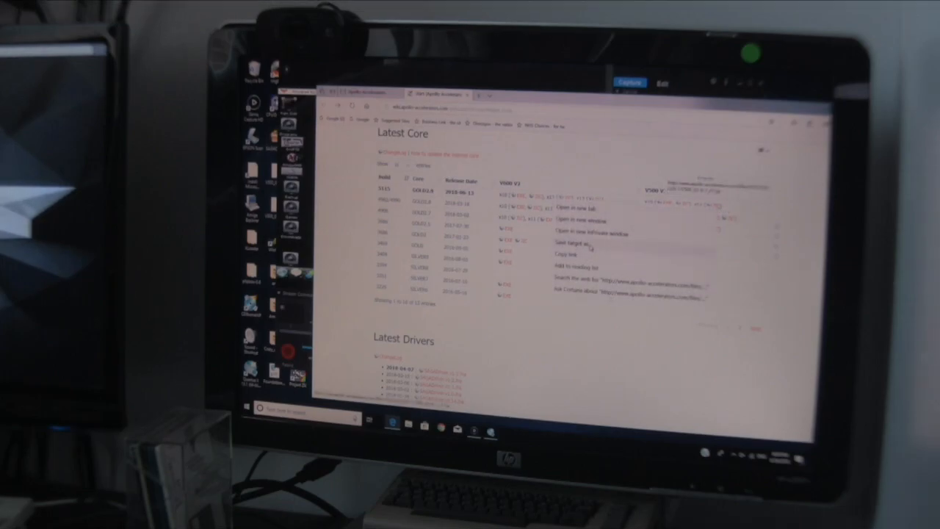
{"action": "left_click", "coordinate": [575, 239]}
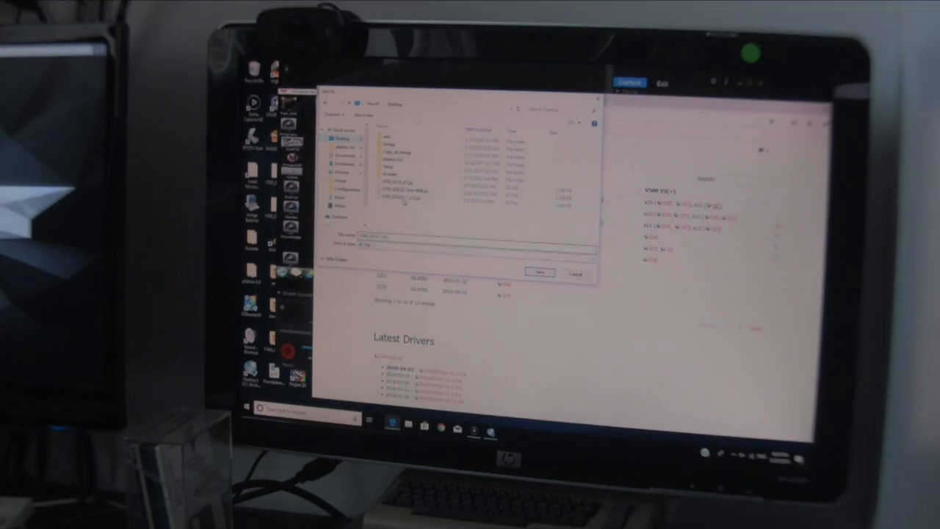
{"action": "left_click", "coordinate": [541, 272]}
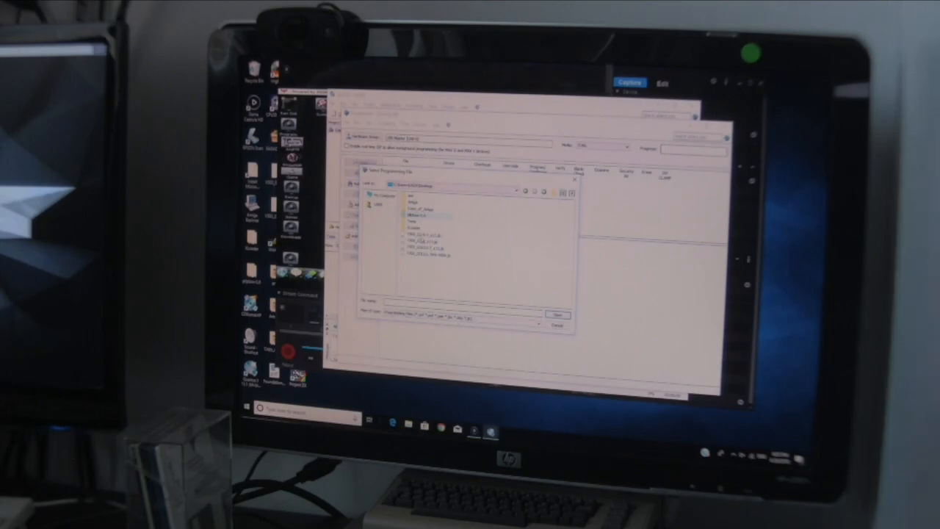
{"action": "left_click", "coordinate": [415, 235]}
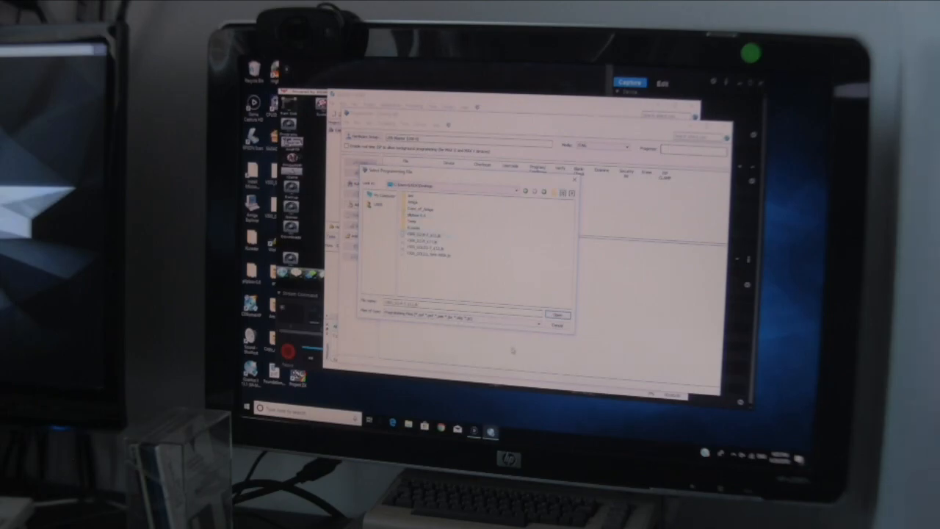
Select the V500 V2 .jic file and open it into the Programmer.
{"action": "left_click", "coordinate": [419, 235]}
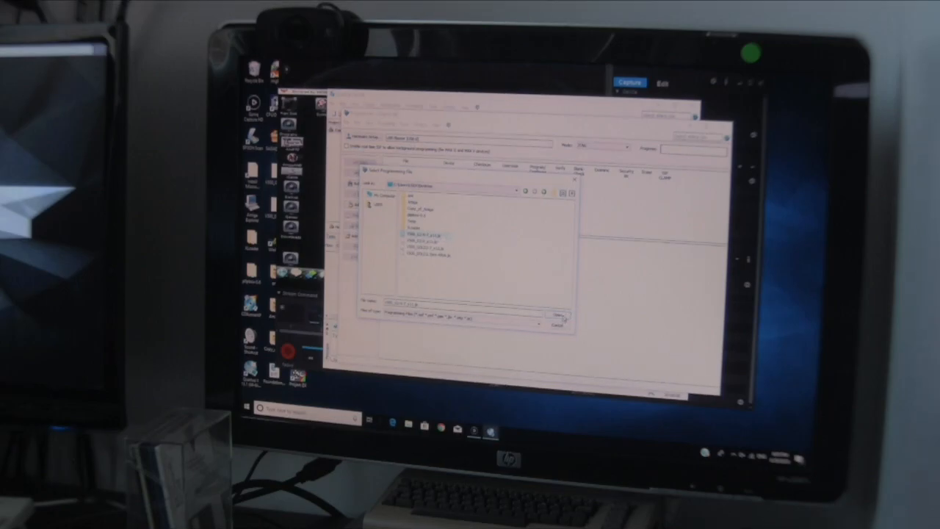
{"action": "left_click", "coordinate": [560, 317]}
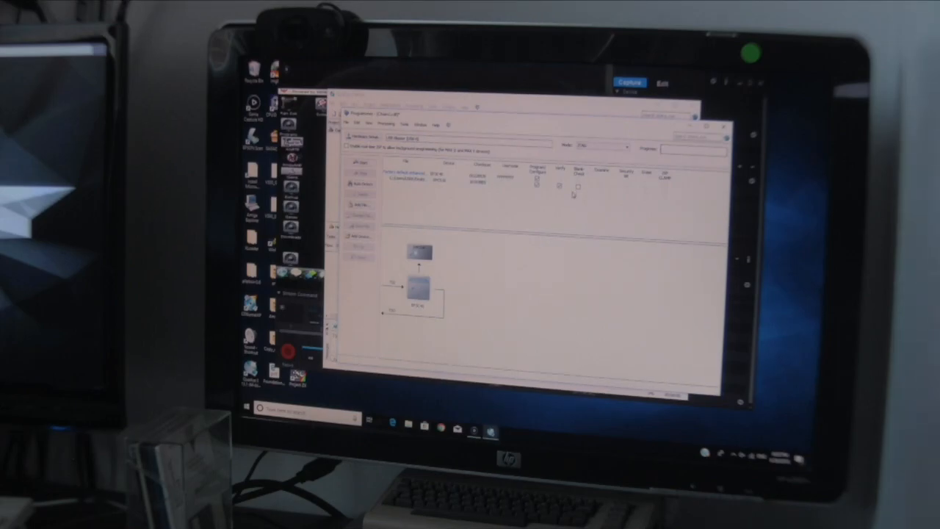
{"action": "mouse_move", "coordinate": [608, 195]}
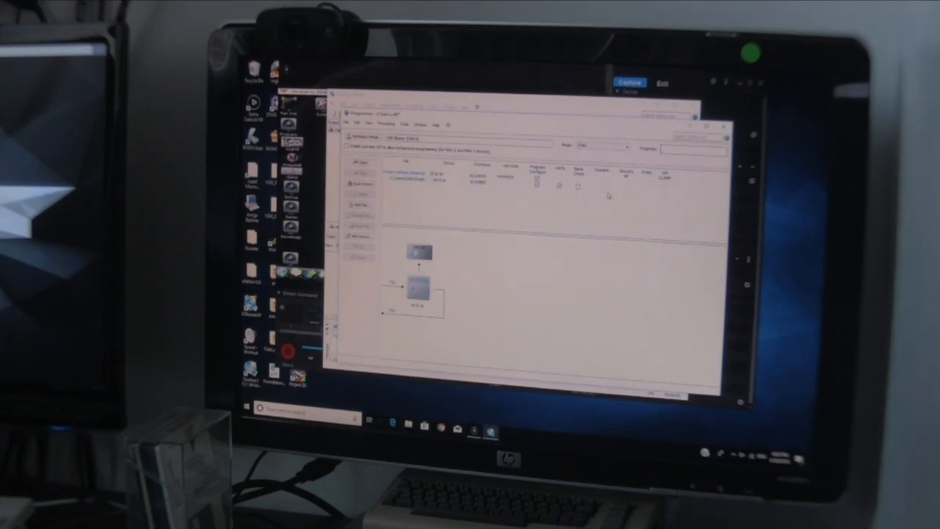